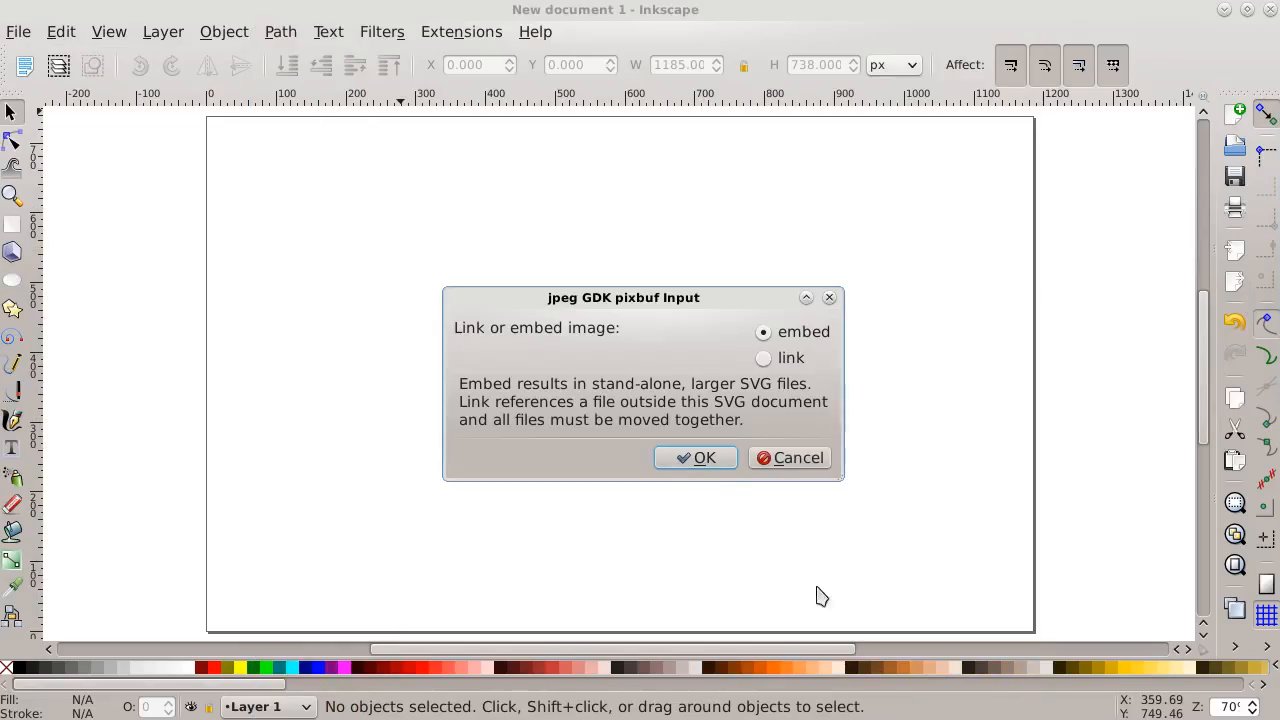
# - Confirm embedding the scanned topo JPEG in the jpeg GDK pixbuf Input dialog
pyautogui.click(696, 456)
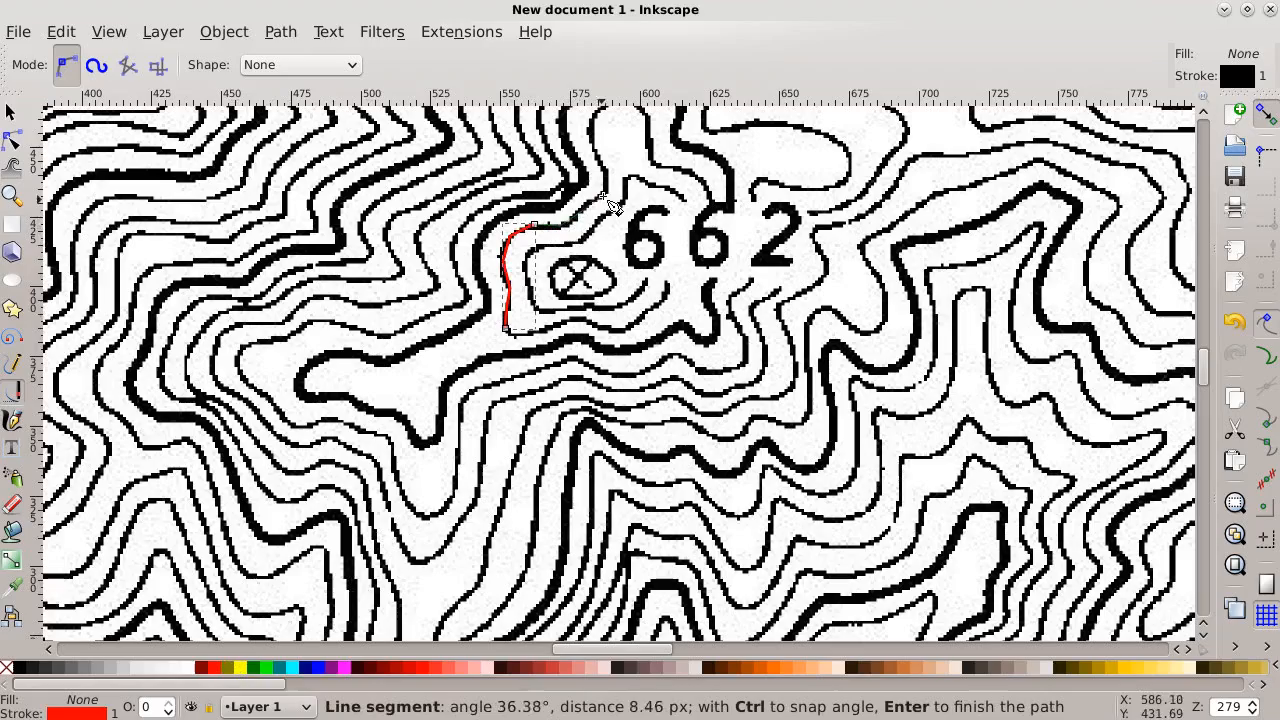
pyautogui.moveTo(596, 140)
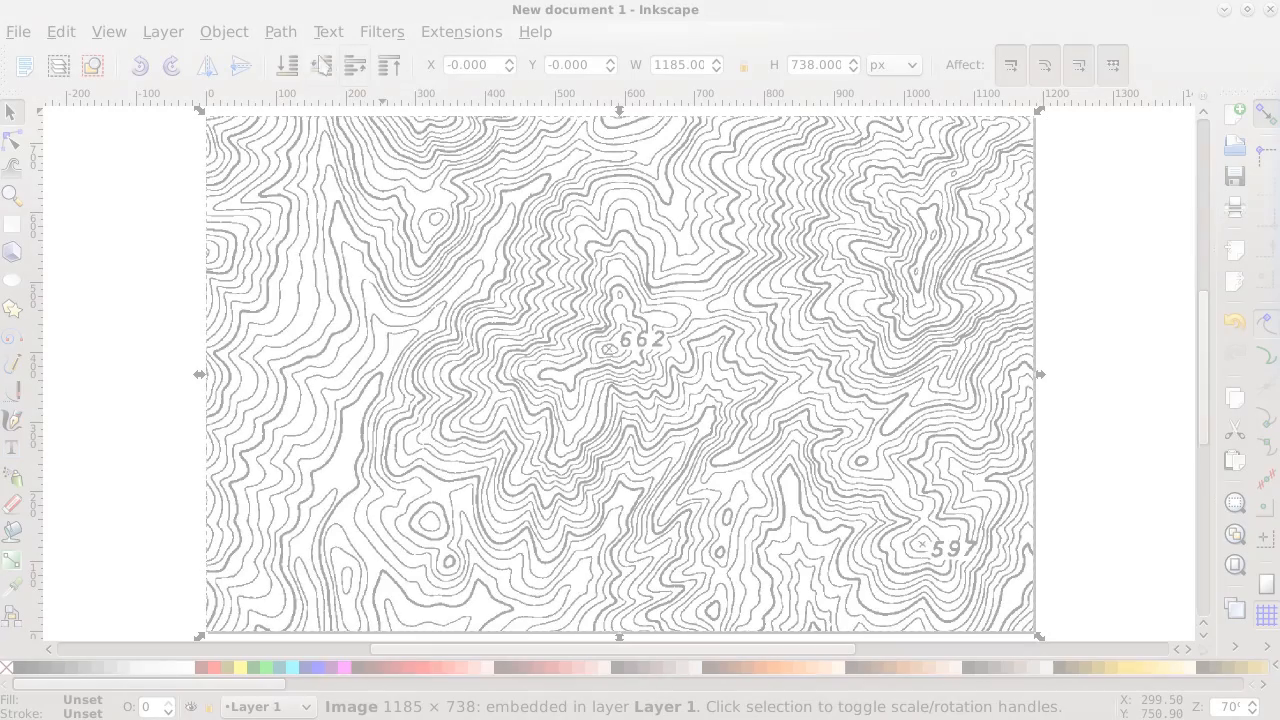
# - Run Path > Trace Bitmap with Edge detection on the selected contour image
pyautogui.click(280, 32)
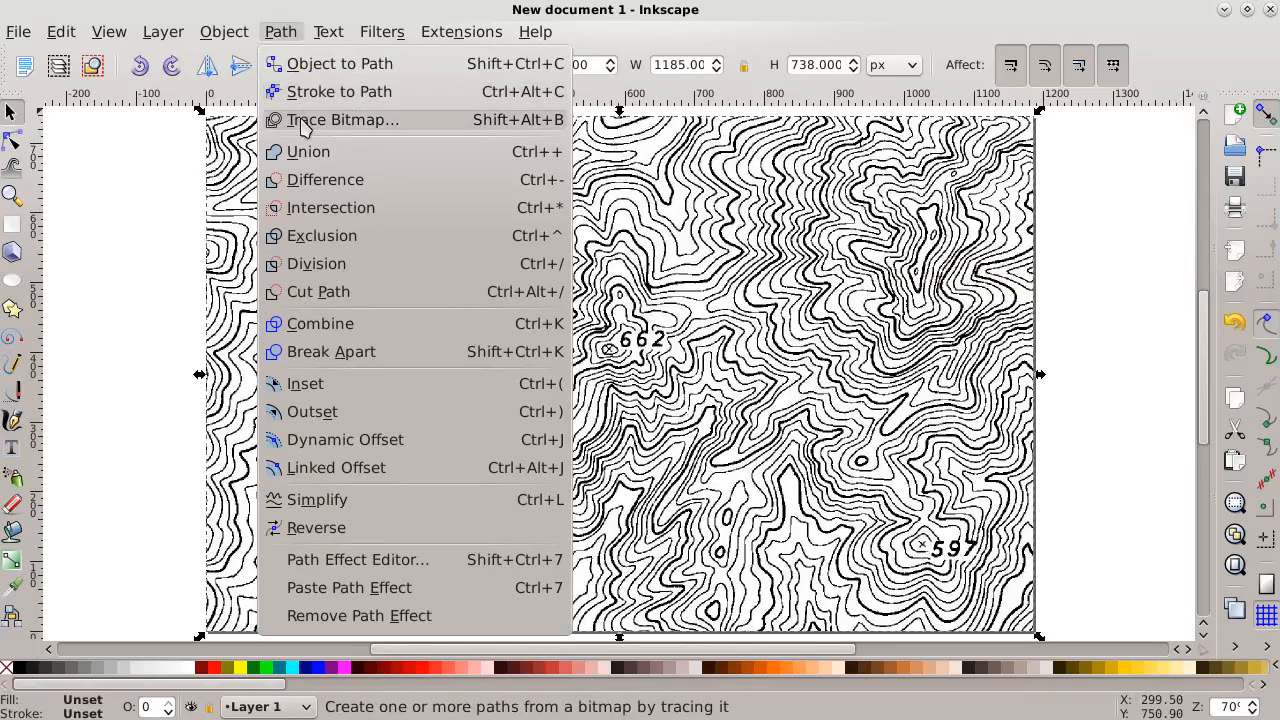
pyautogui.click(342, 120)
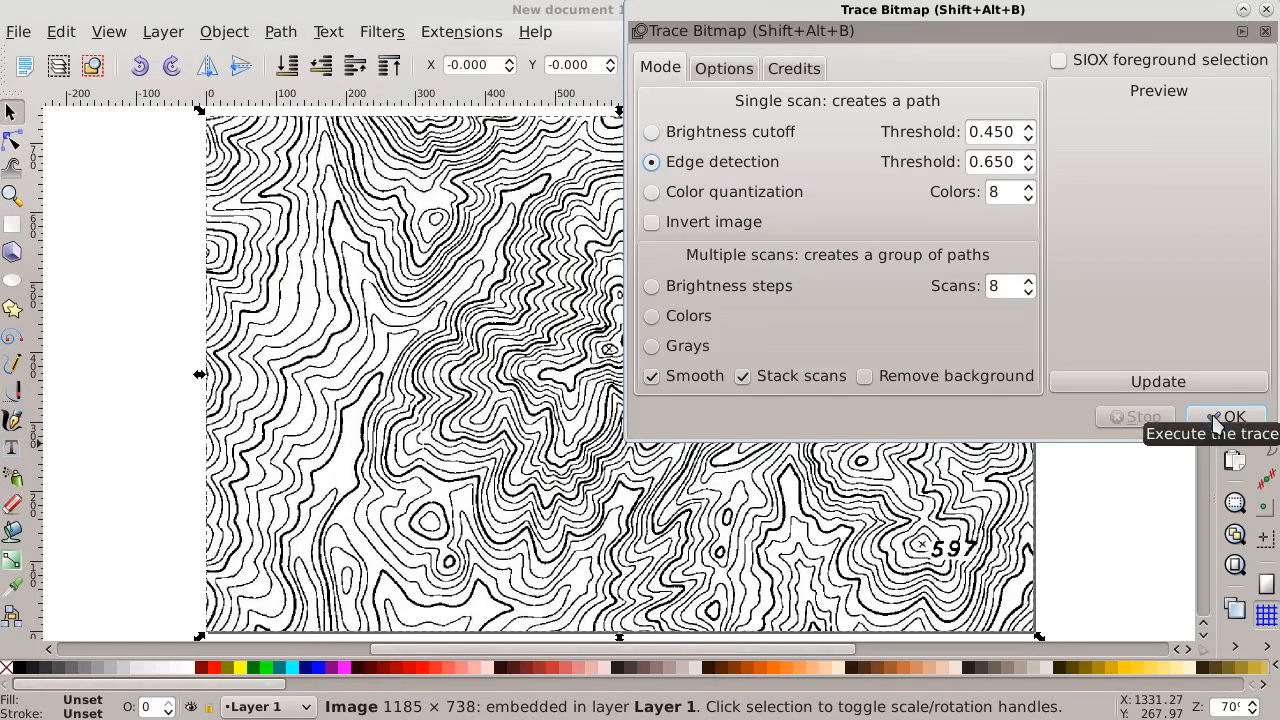
pyautogui.click(1232, 416)
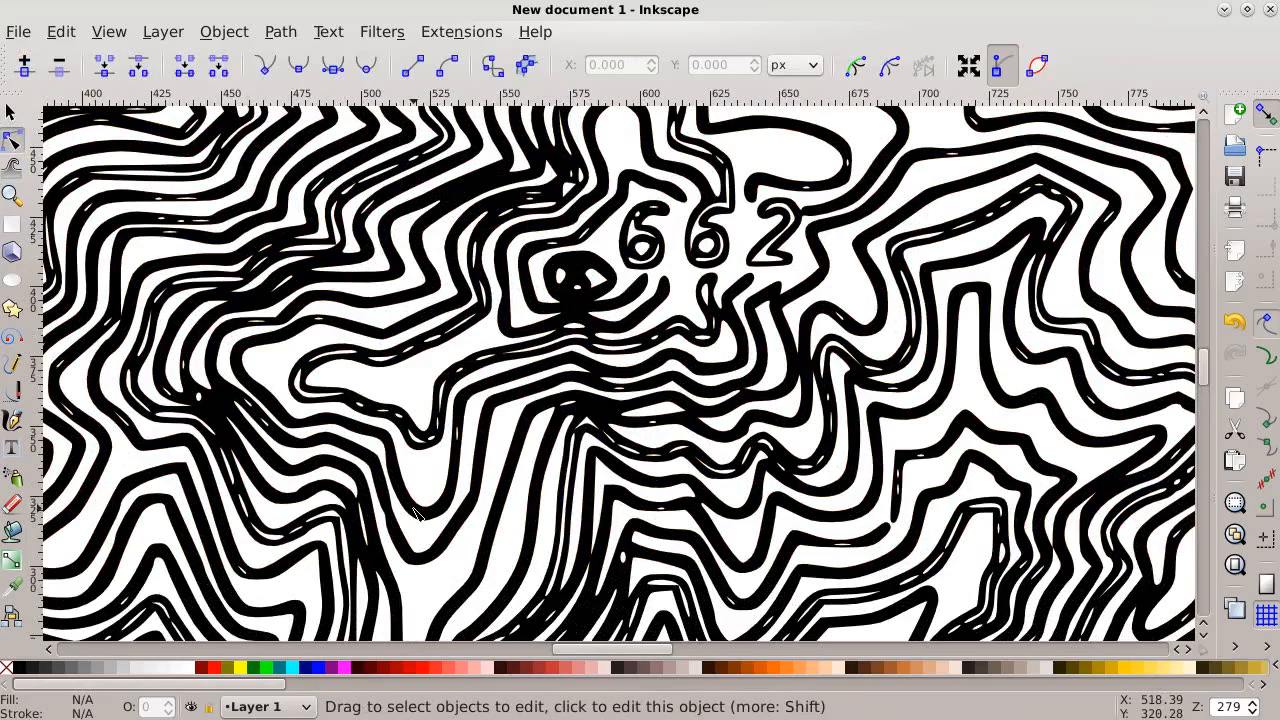
pyautogui.click(14, 138)
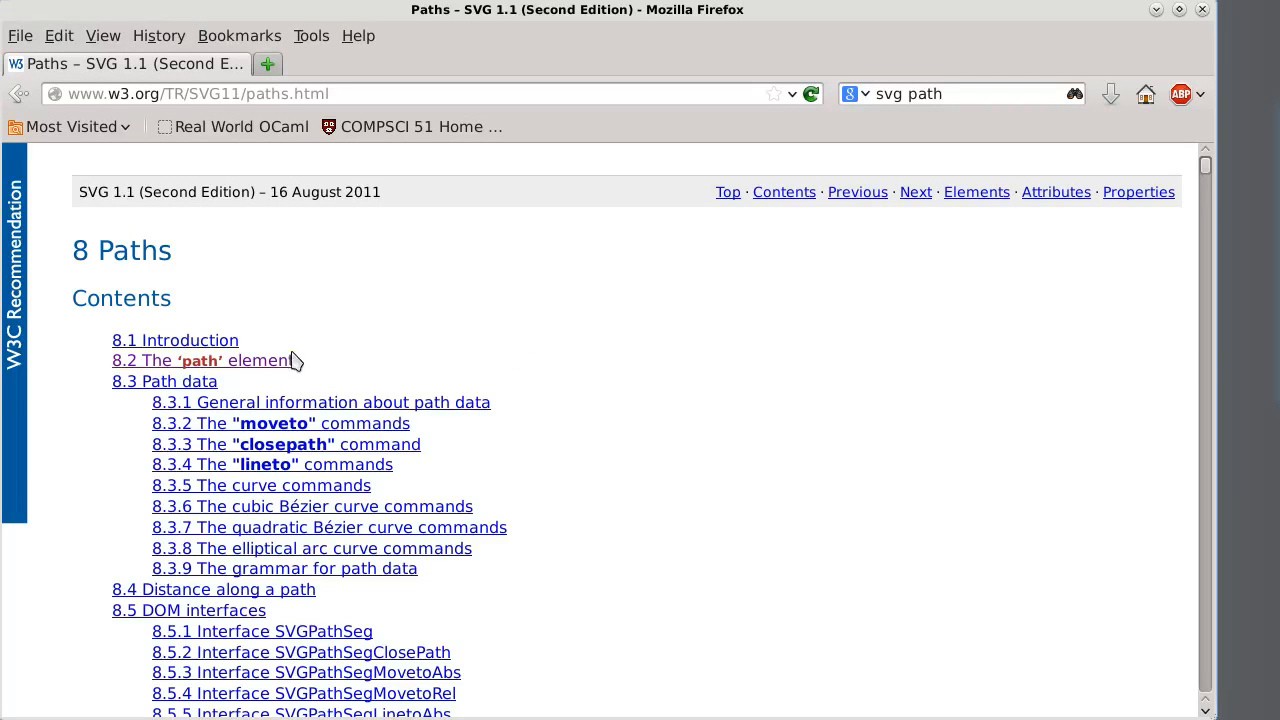
# - Read through the '8.2 The path element' section of the SVG spec in Firefox
pyautogui.click(198, 360)
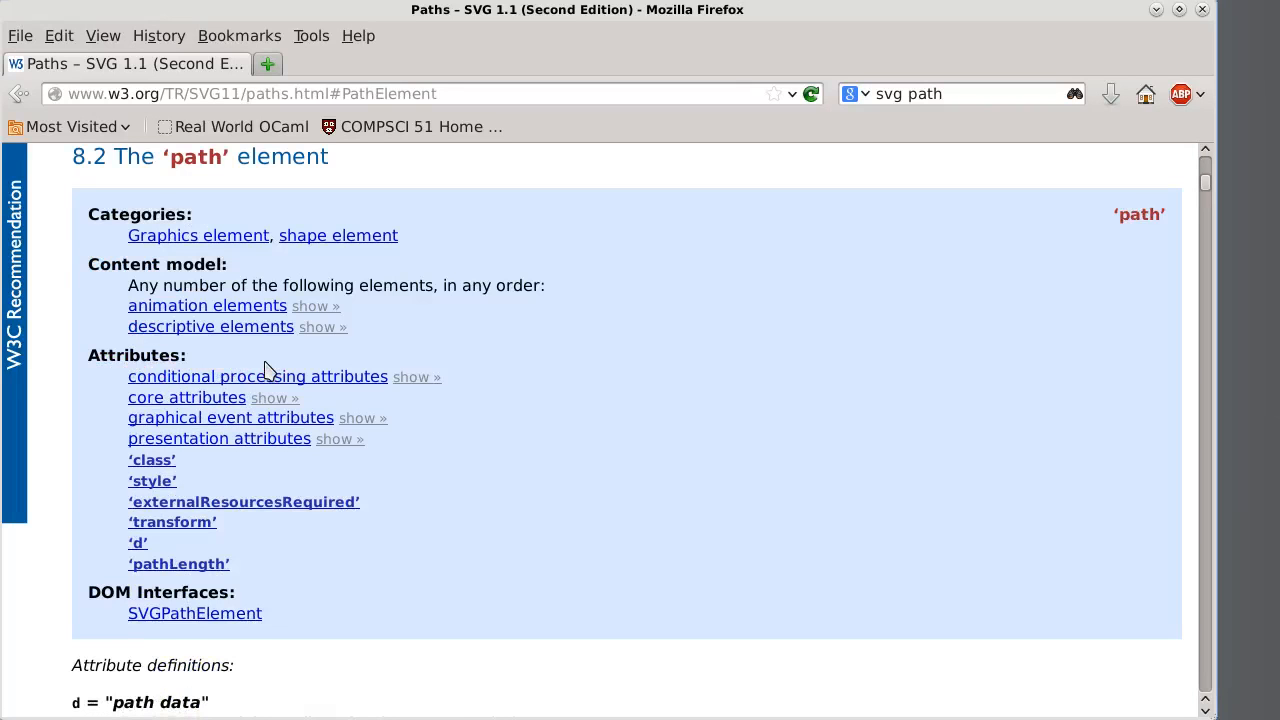
pyautogui.scroll(-3)
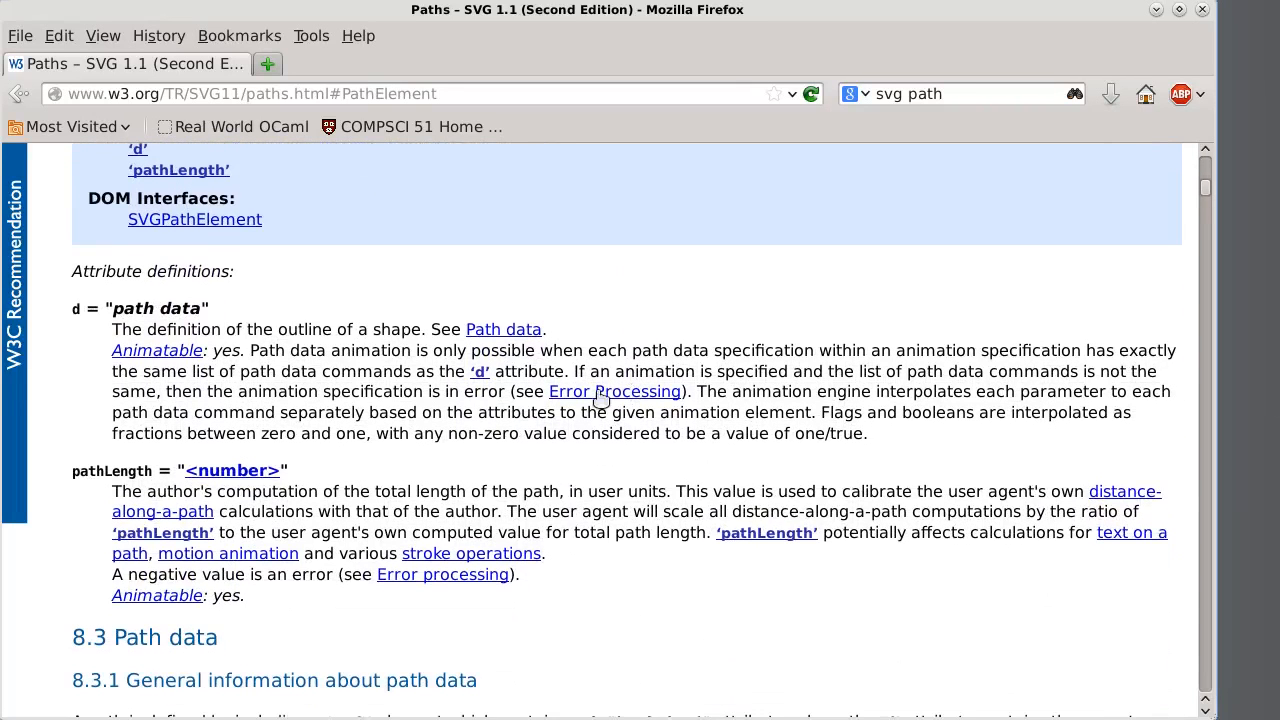
pyautogui.scroll(-3)
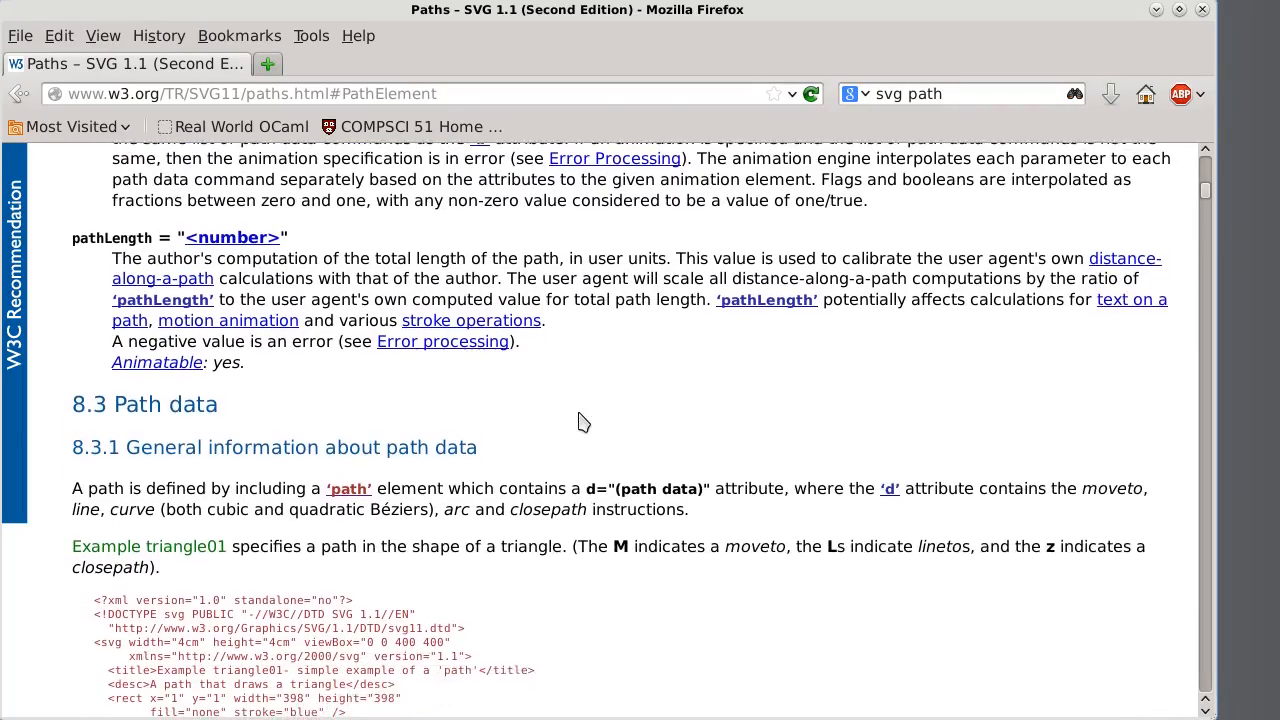
pyautogui.scroll(-3)
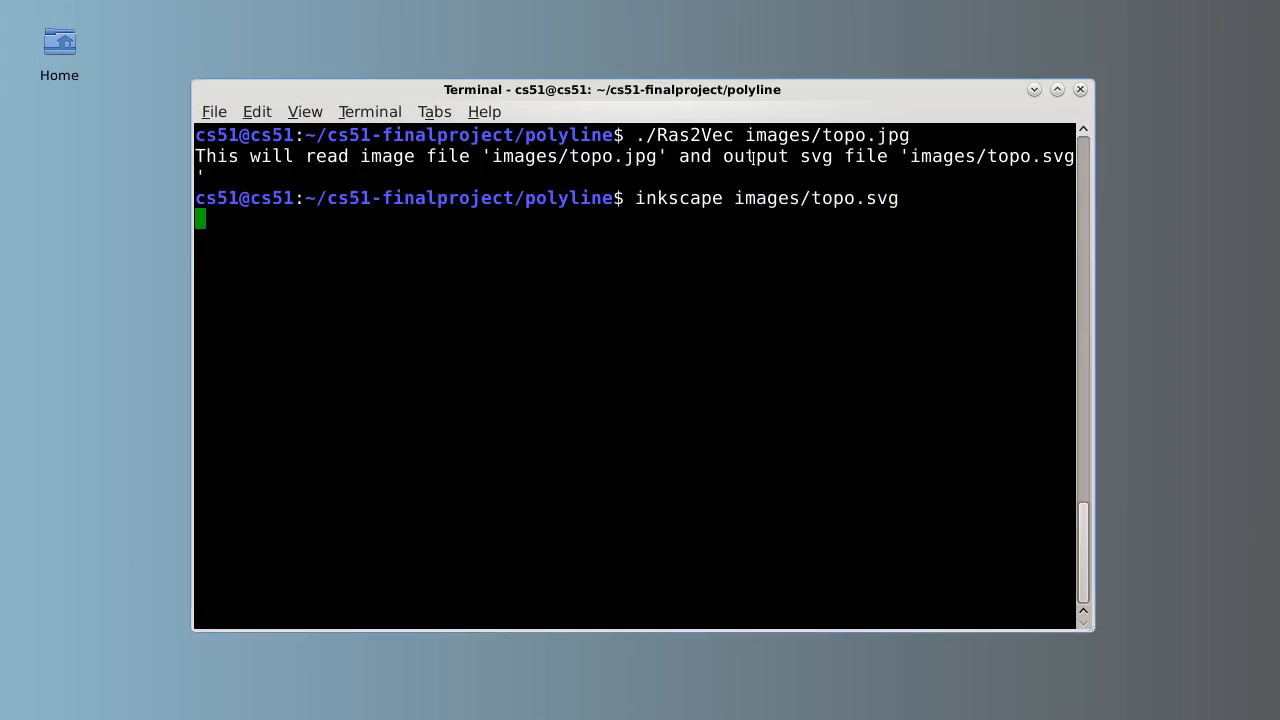
# - Run 'inkscape images/topo.svg' in Terminal to view the converted contour drawing
pyautogui.press('Return')
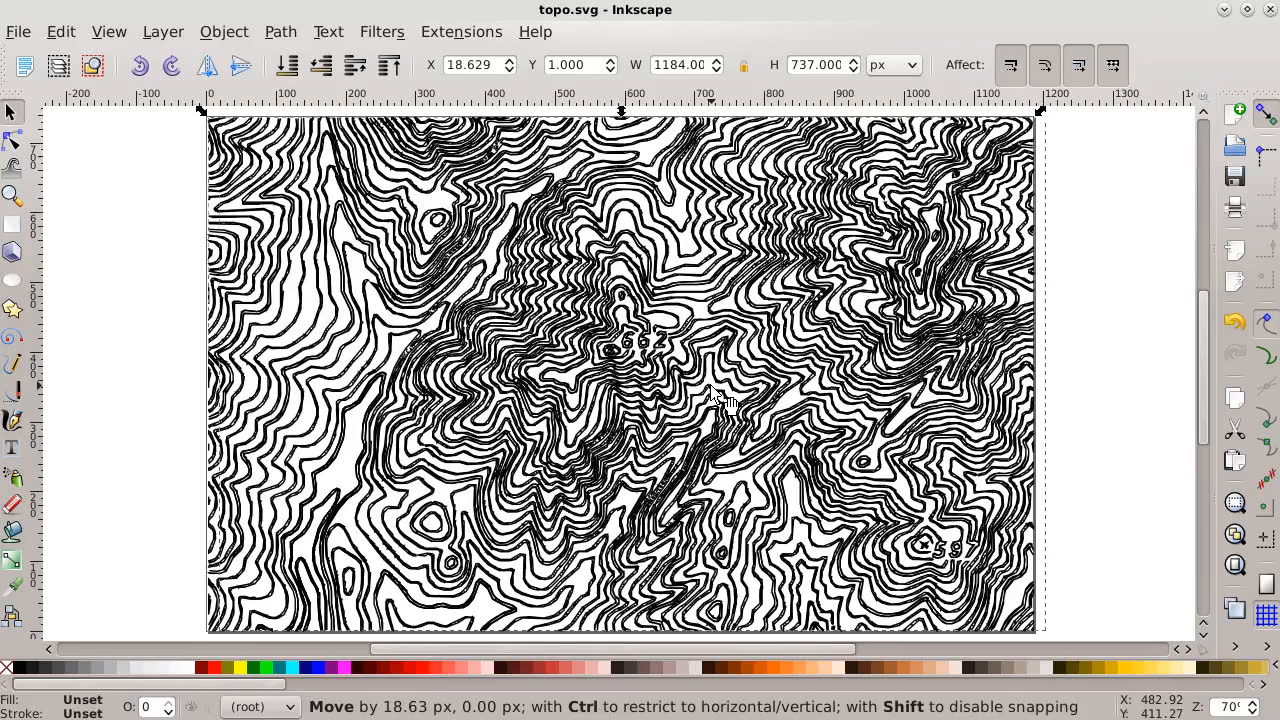